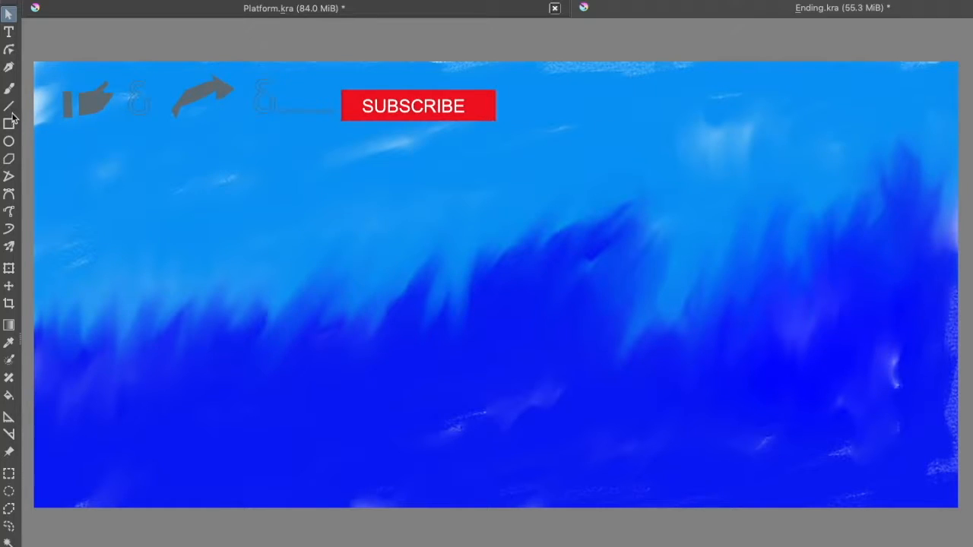
Draw a thin red downward arrow stroke on the ocean just below the share icon
{"action": "left_click_drag", "start_coordinate": [224, 136], "coordinate": [224, 198]}
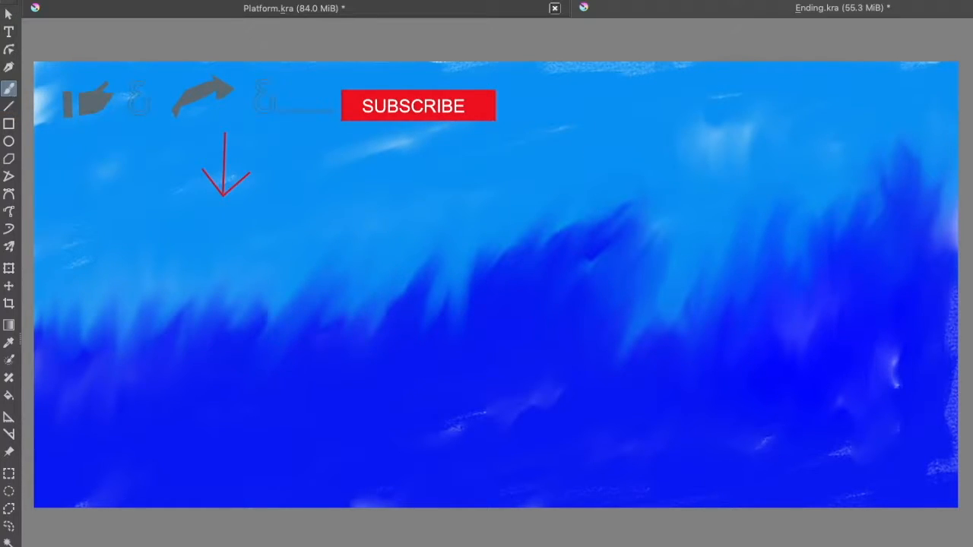